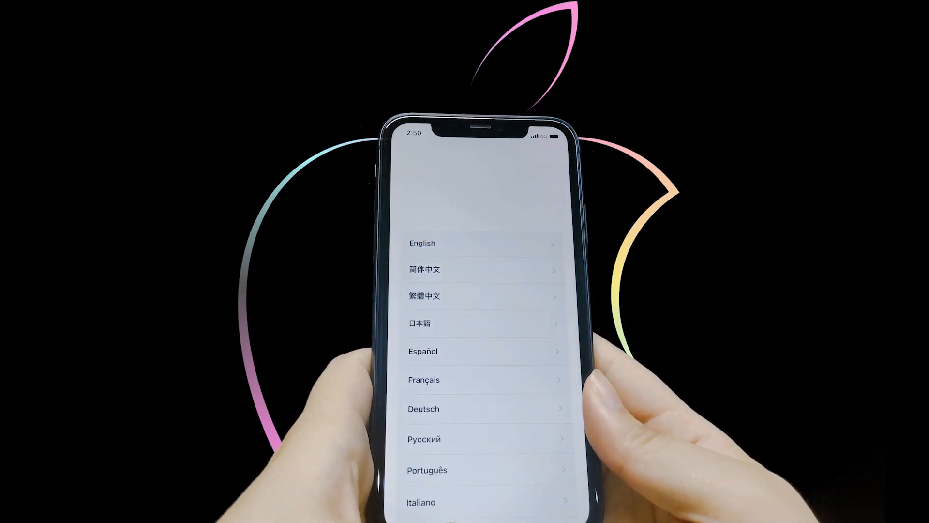
- Choose the setup language and accept the default text and icon size on the Appearance screen
left_click(422, 243)
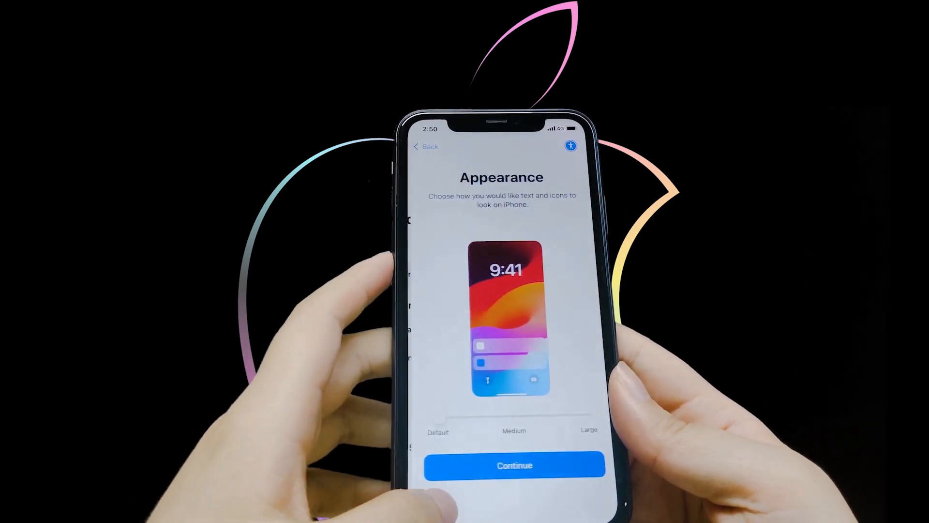
left_click(514, 465)
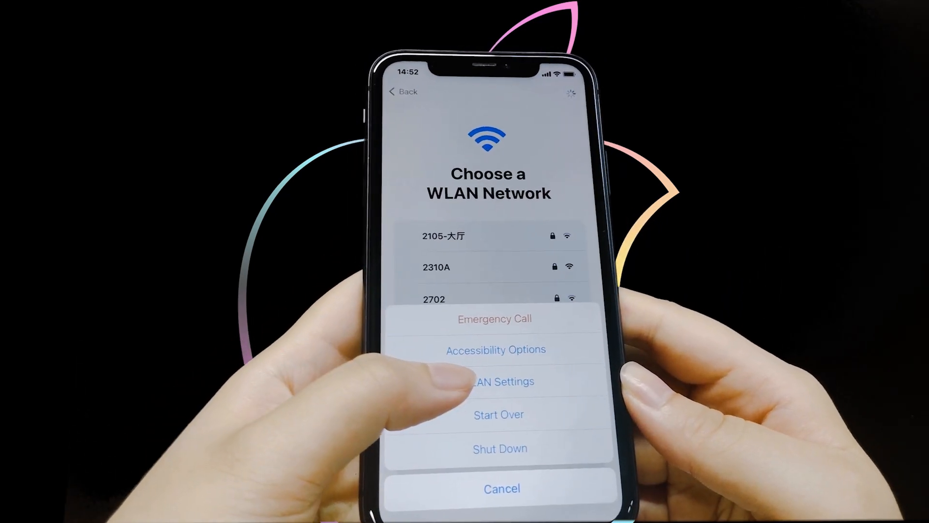
- From WLAN Settings, view the JSOFFICE network details and reach its Configure DNS screen
left_click(502, 487)
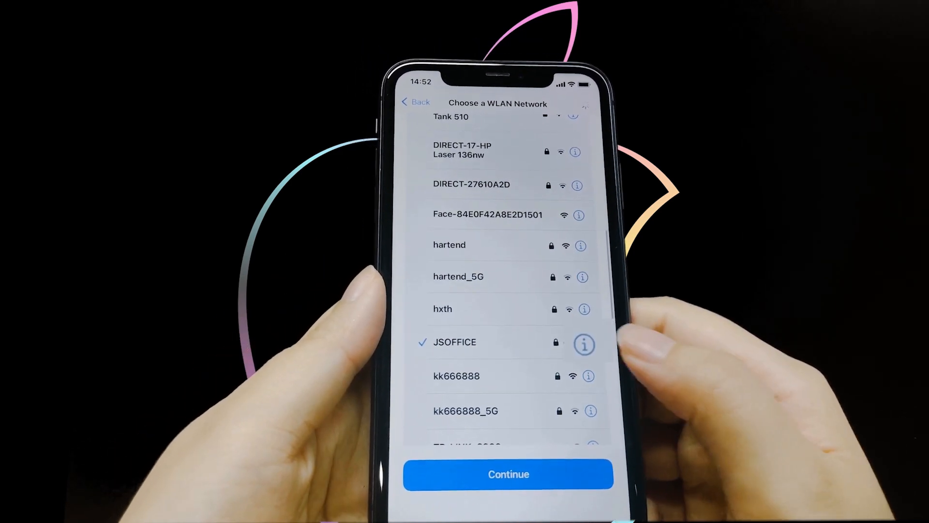
left_click(583, 344)
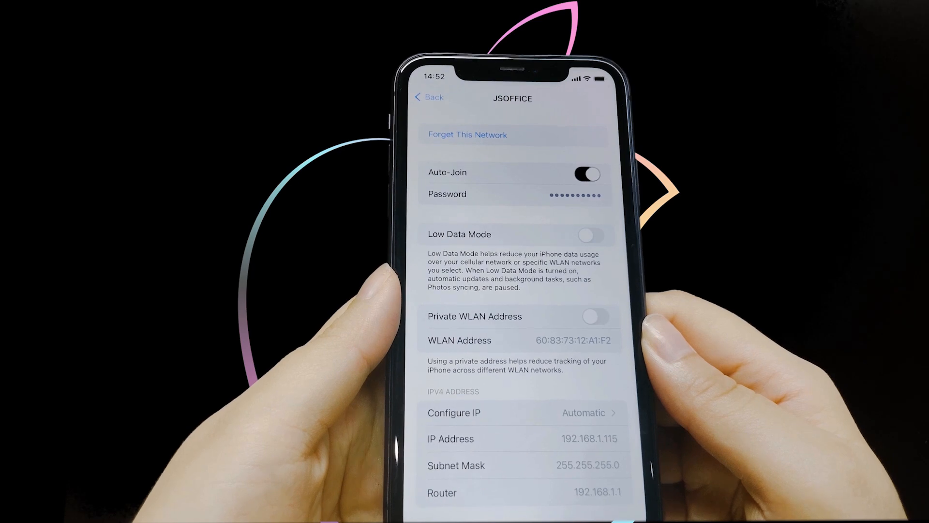
scroll("up", 3)
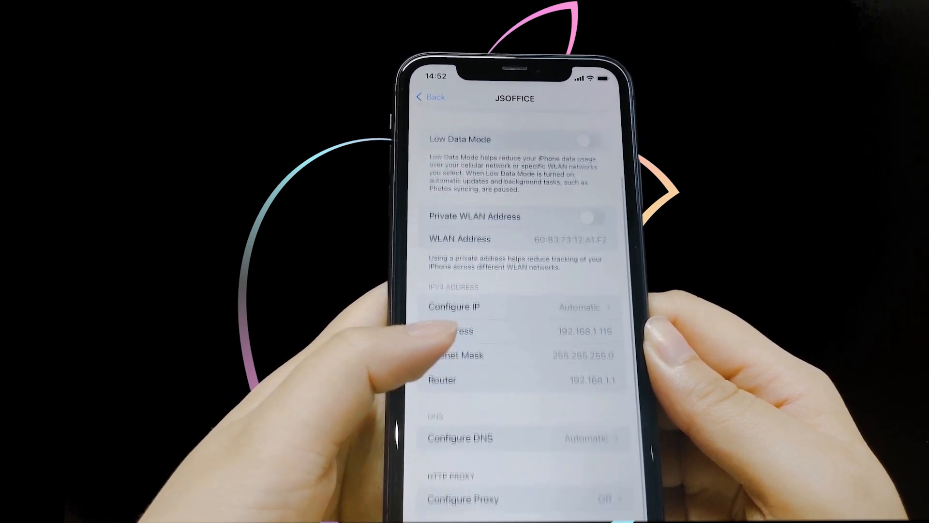
left_click(458, 438)
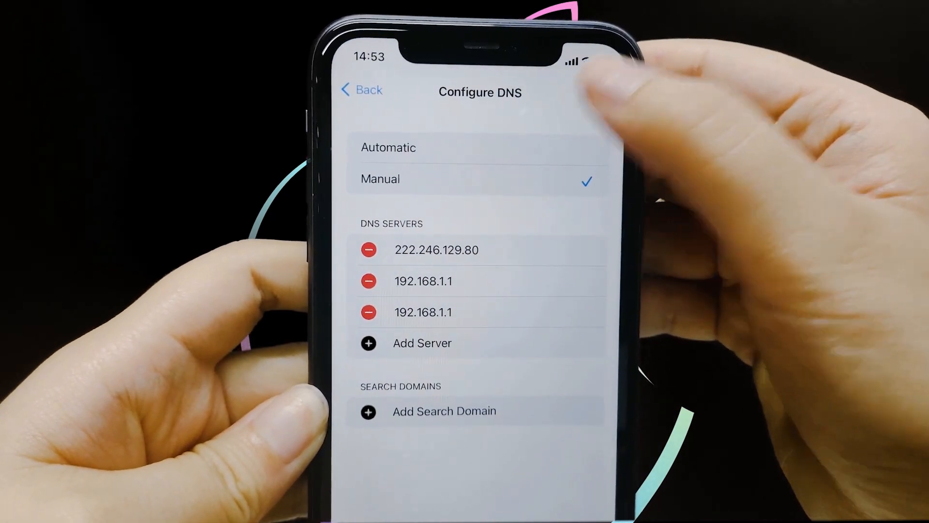
- Return to the network list, continue setup, and accept the Data & Privacy information
left_click(361, 90)
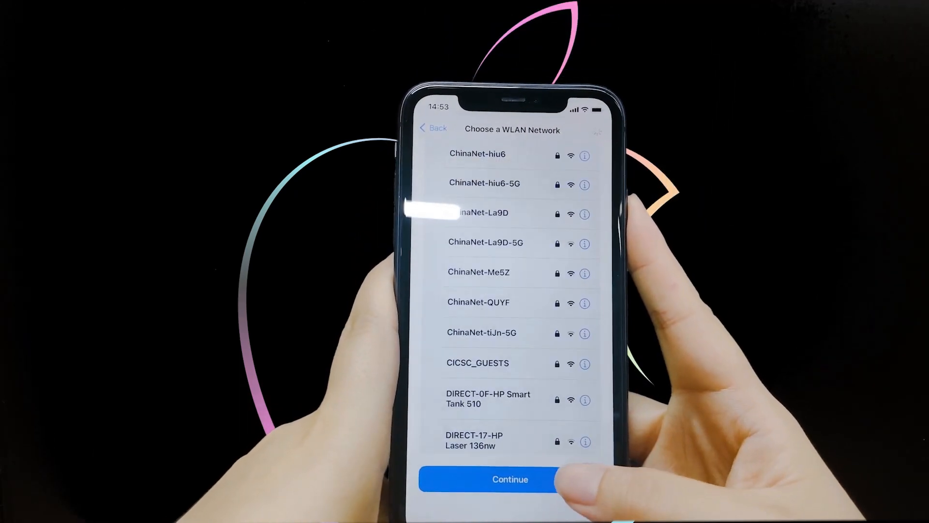
left_click(509, 479)
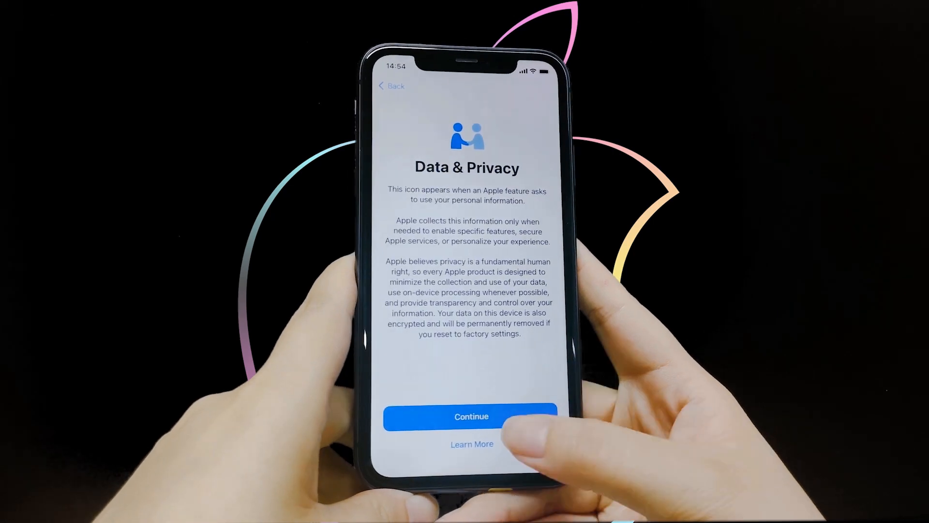
left_click(472, 416)
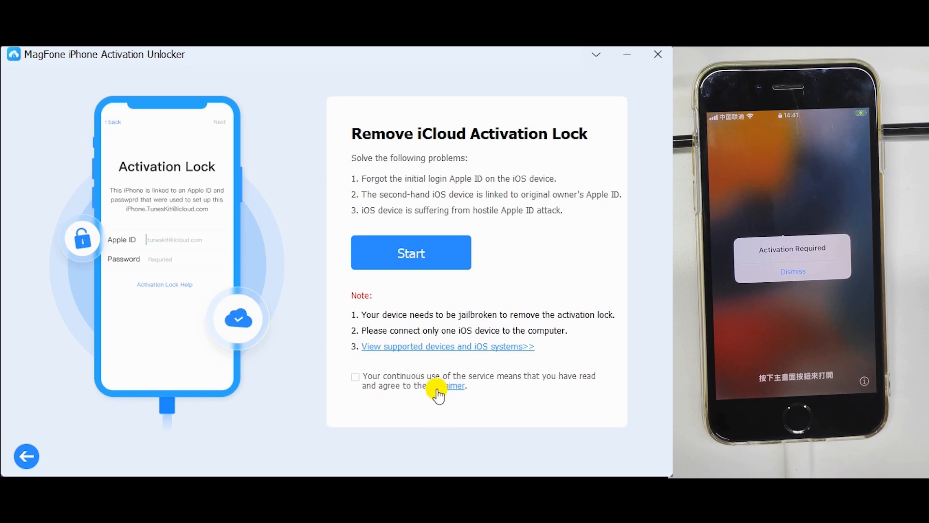
- Review and agree to the disclaimer, then start the activation lock removal
left_click(448, 385)
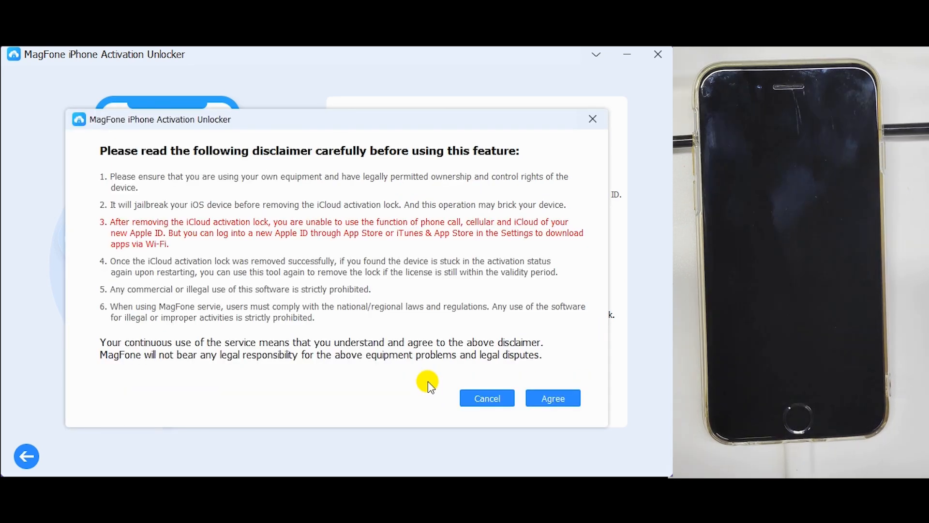
mouse_move(471, 384)
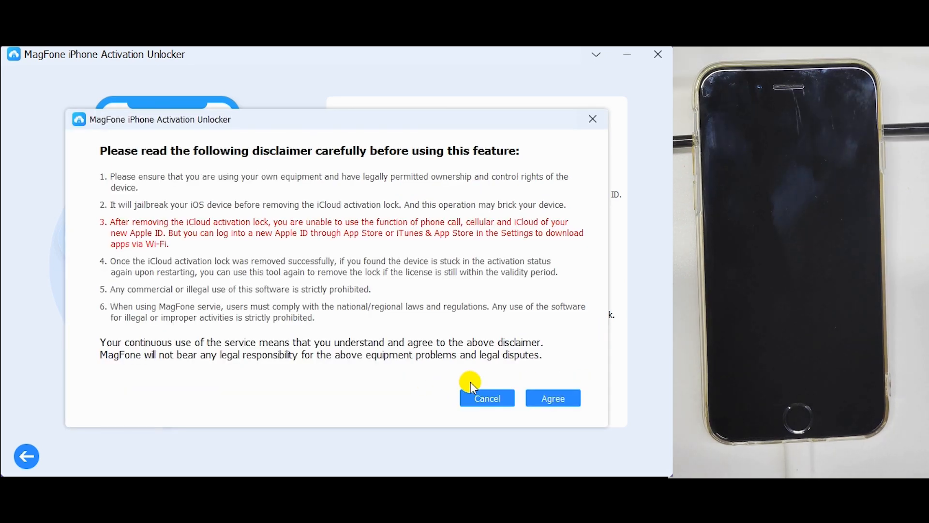
left_click(552, 398)
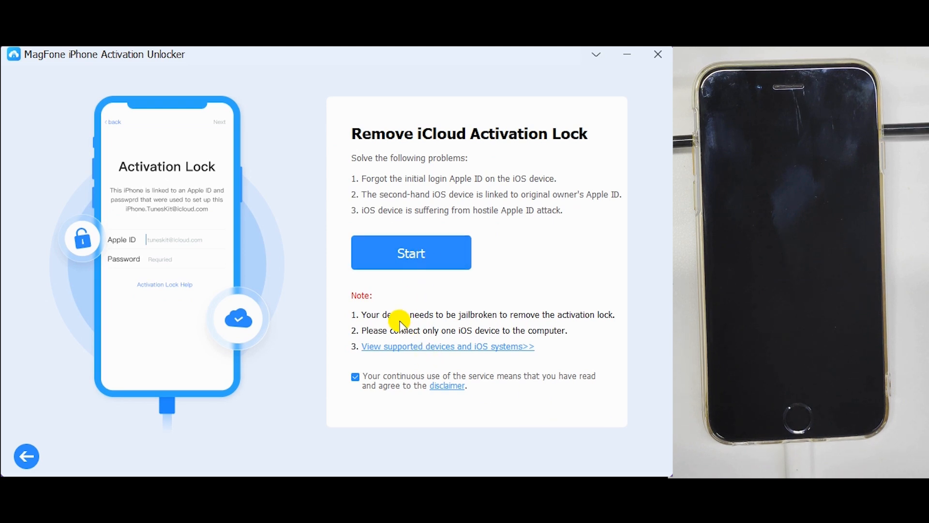
left_click(410, 253)
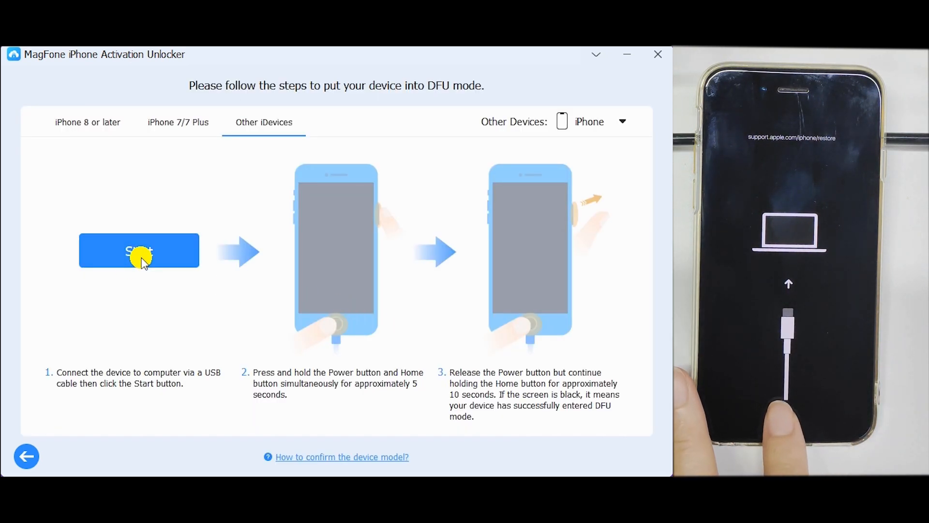
- Run the DFU mode countdown with the Power and Home button steps until jailbreak succeeds
left_click(138, 250)
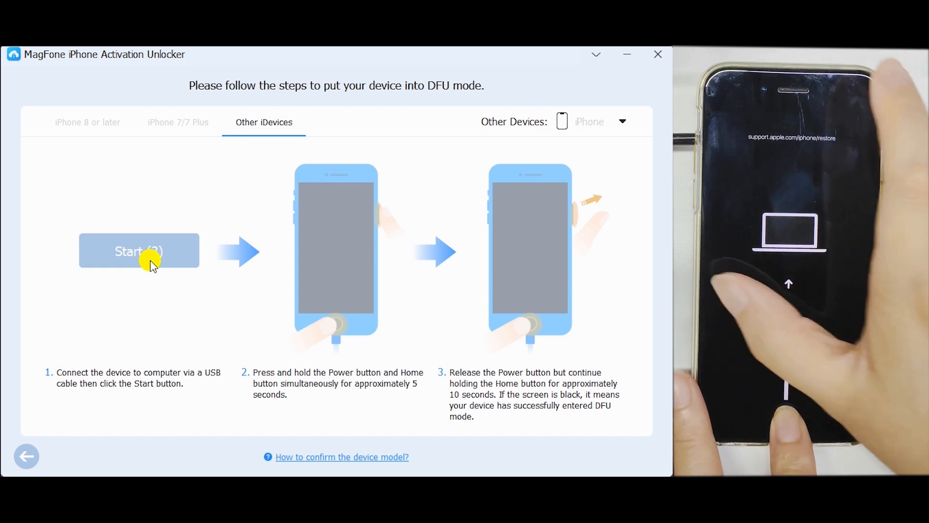
left_click(139, 250)
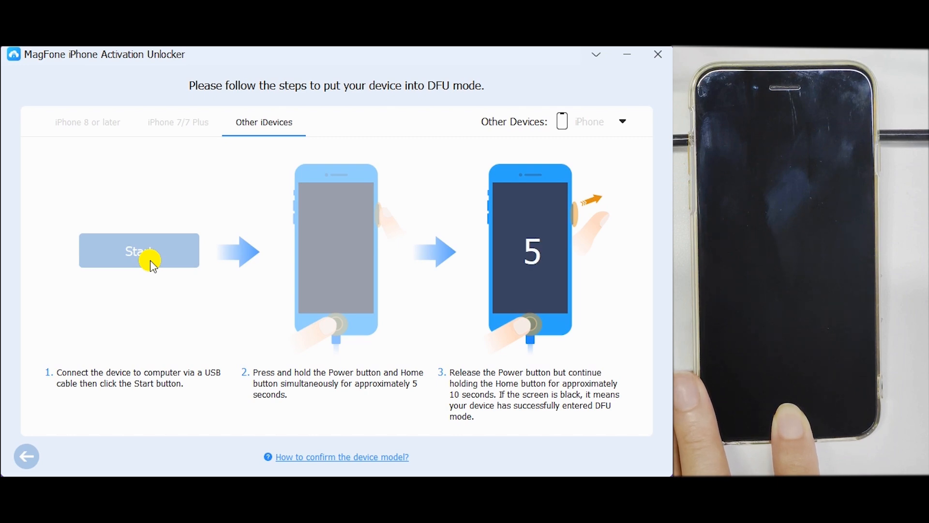
left_click(139, 250)
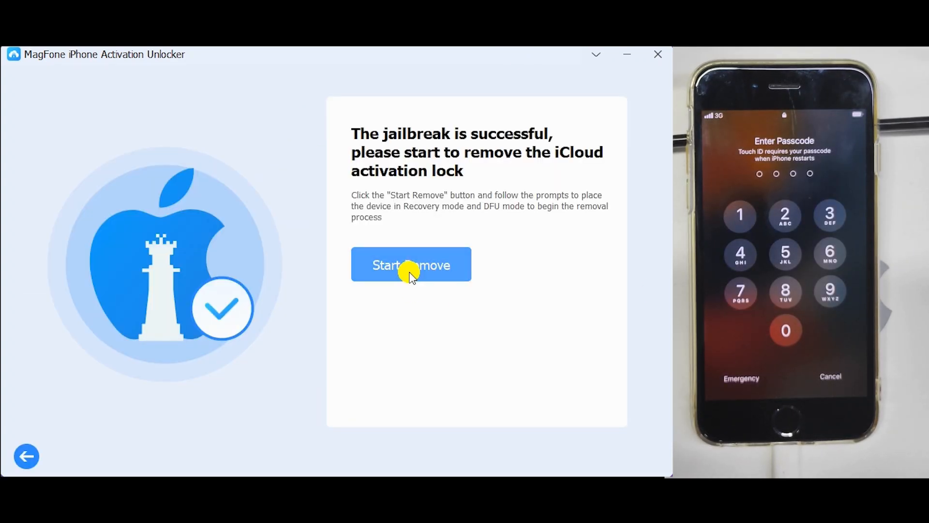
- Start removing the iCloud activation lock from the jailbreak success screen
left_click(410, 264)
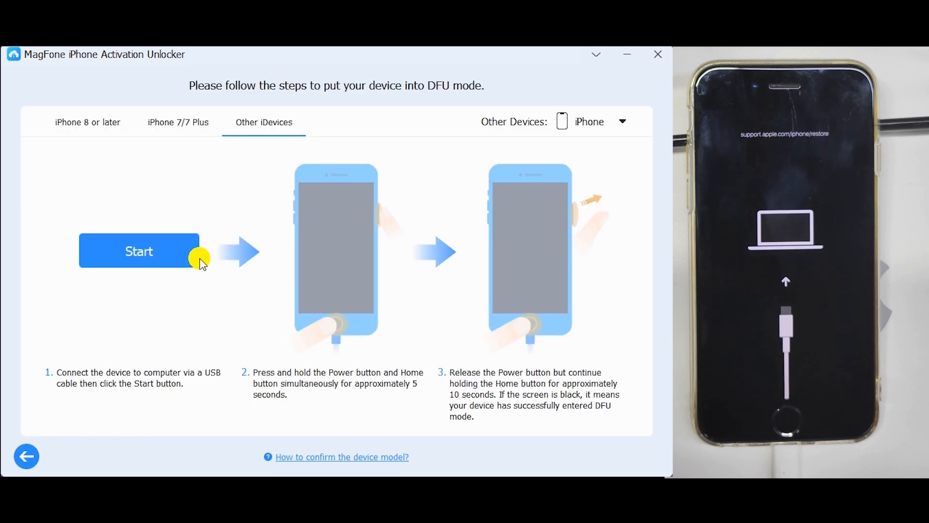
- Run the DFU mode countdown again so the lock removal completes successfully
left_click(139, 250)
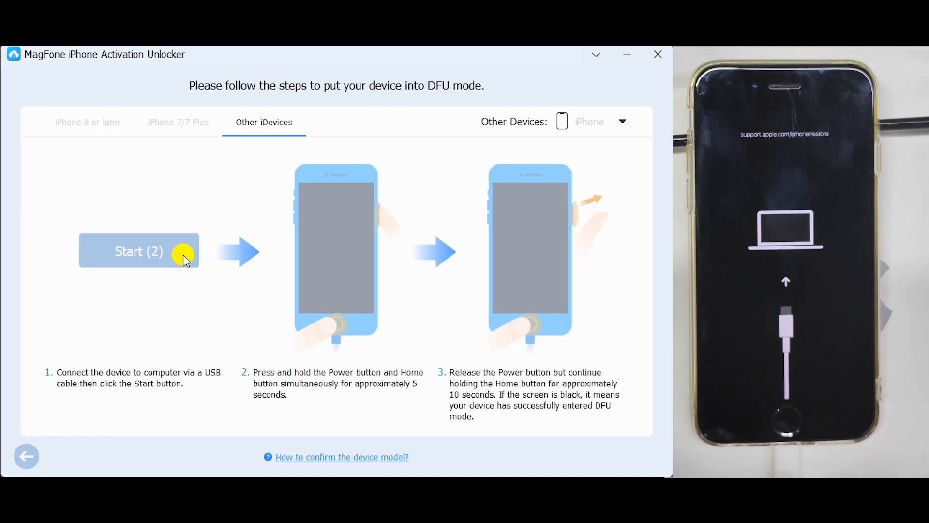
left_click(138, 251)
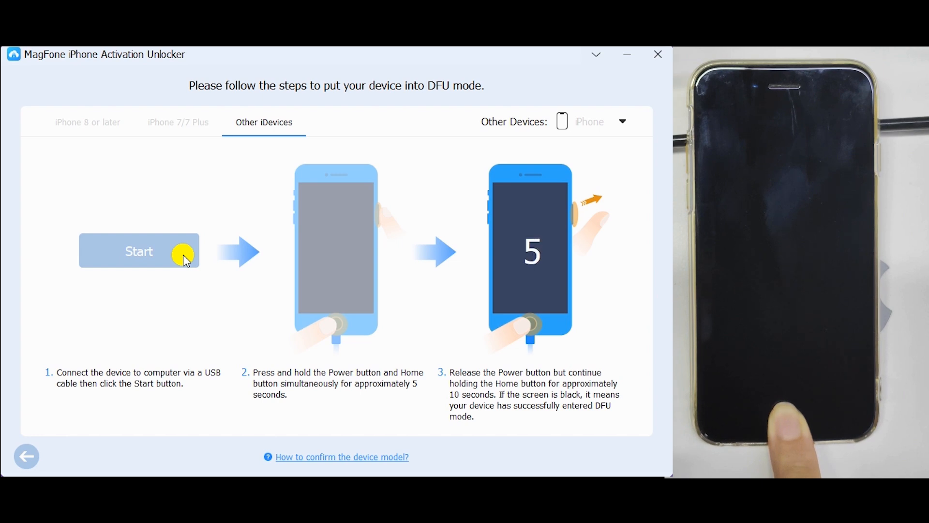
left_click(138, 251)
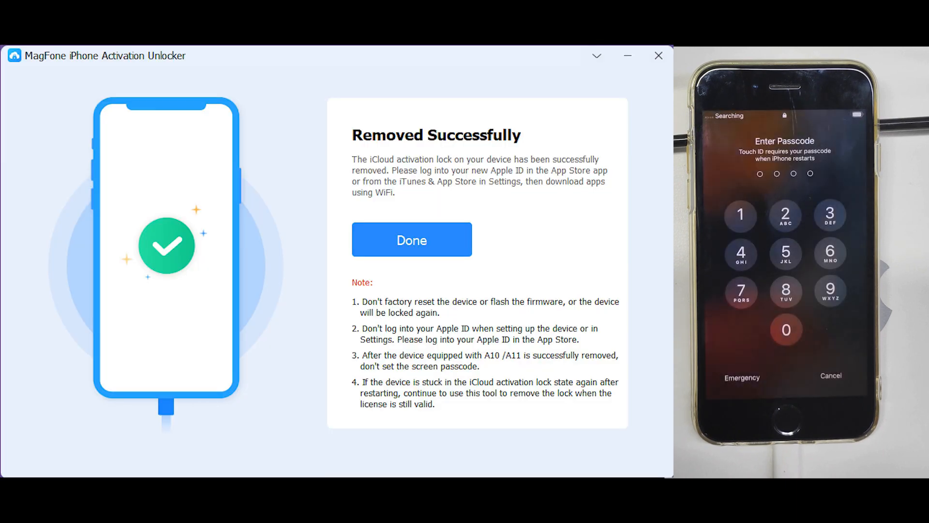
- Acknowledge 'Removed Successfully' with Done, leaving the iPhone on its passcode screen
left_click(412, 240)
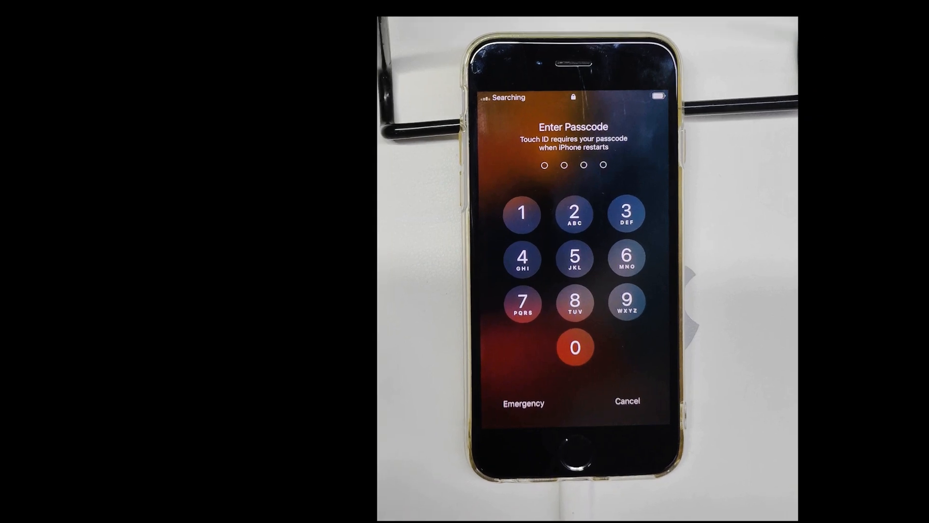